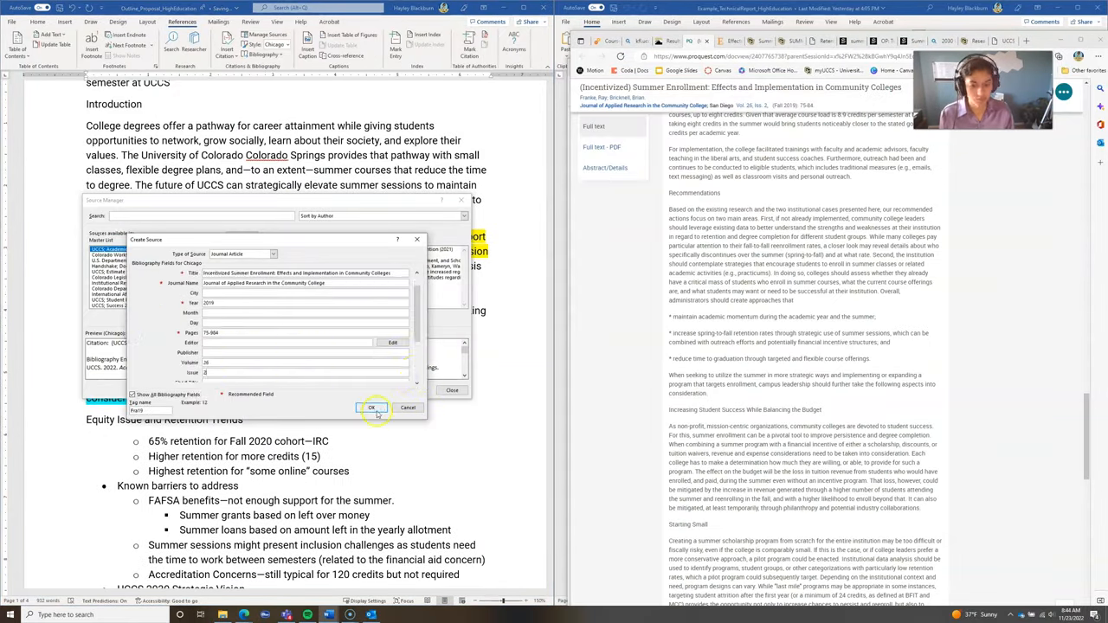
Step: Save the Journal Article source and continue drafting the introduction and Cost Analysis paragraph
left_click(371, 408)
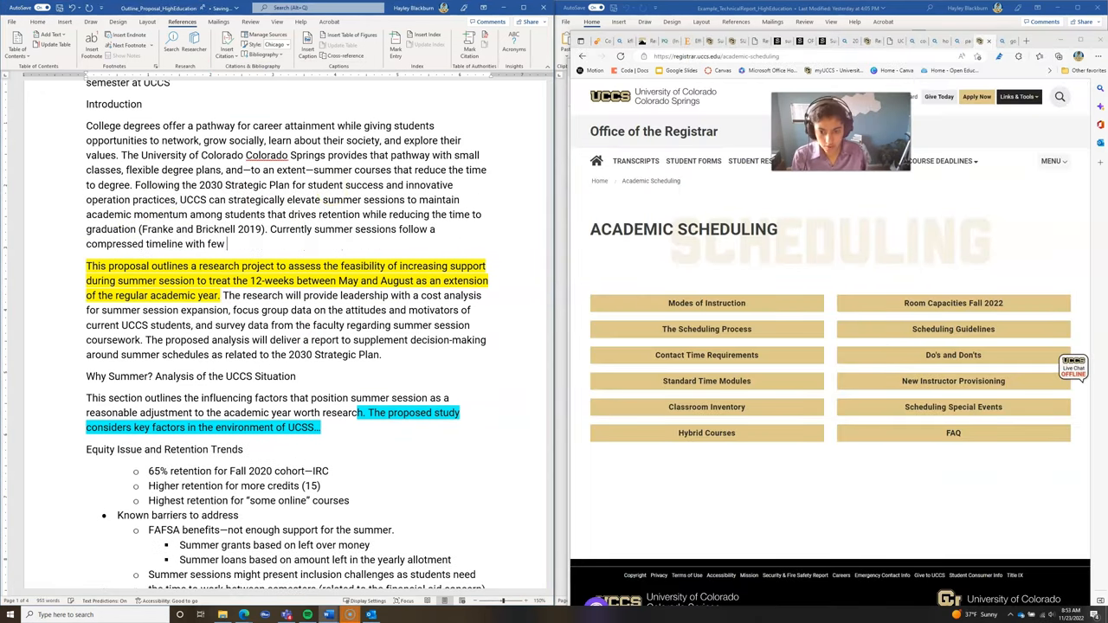
scroll("down", 3)
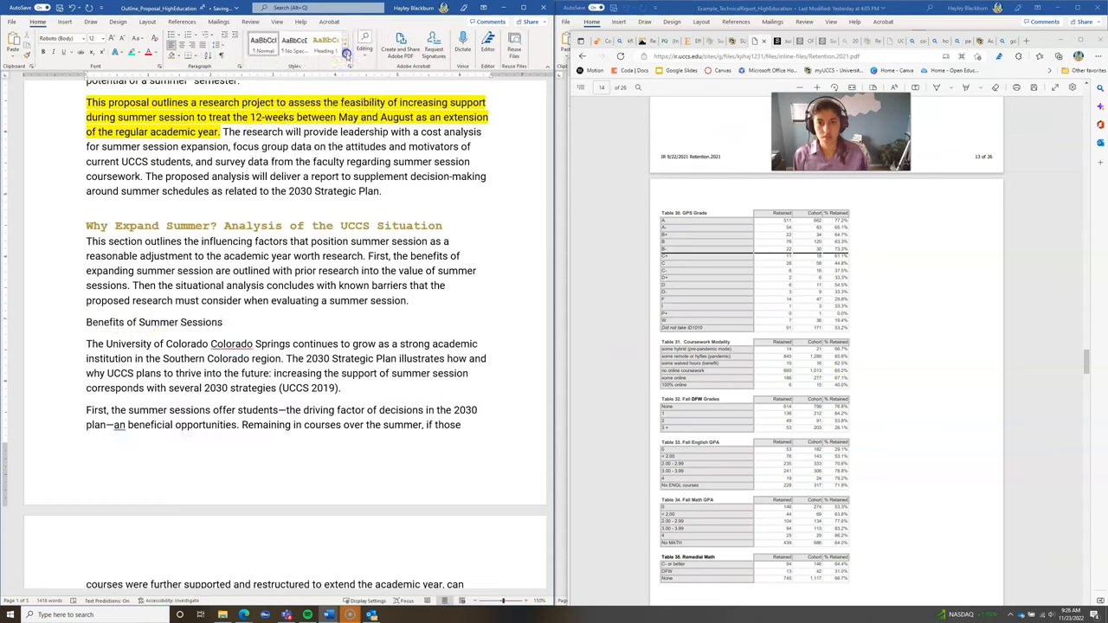
scroll("down", 3)
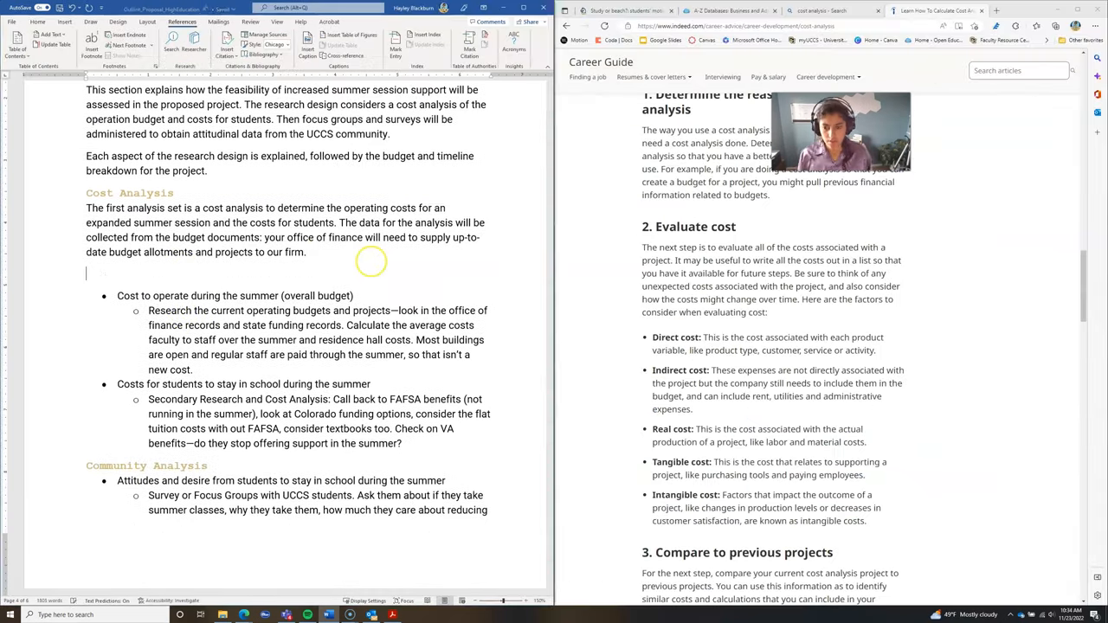
Step: Write the three-stage cost analysis paragraph and add the 'Tuition Assessments for Summer Sessions' table row
type("The cost analysis will occur in three stages or sections, based on the data provided. The cost analysis follows standards for determining the :")
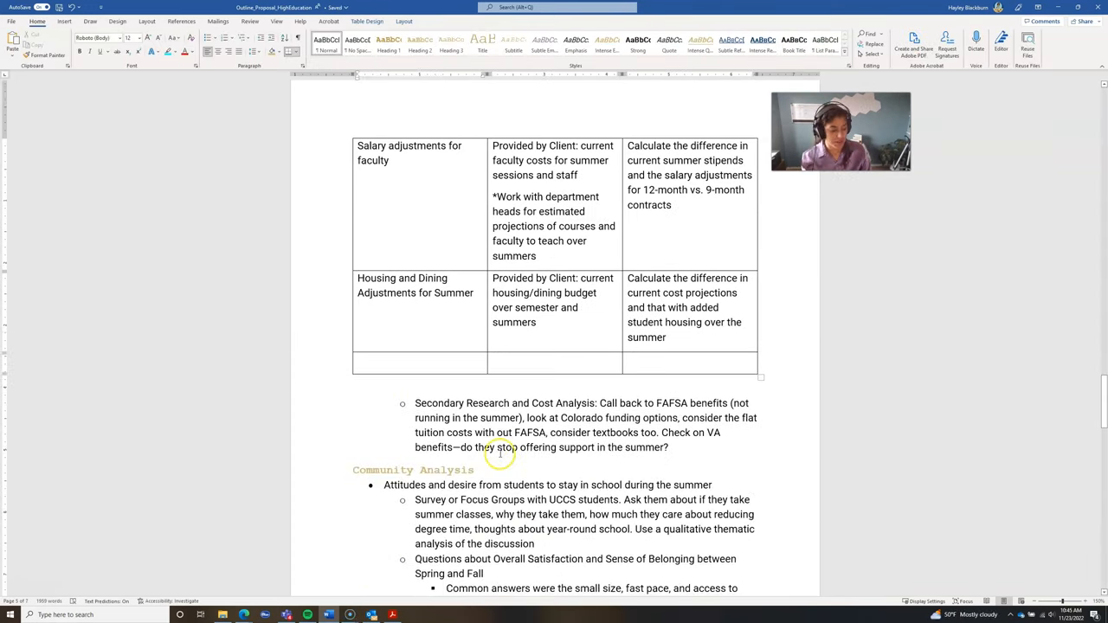
type("Tuition Assessments for Summer Sessions")
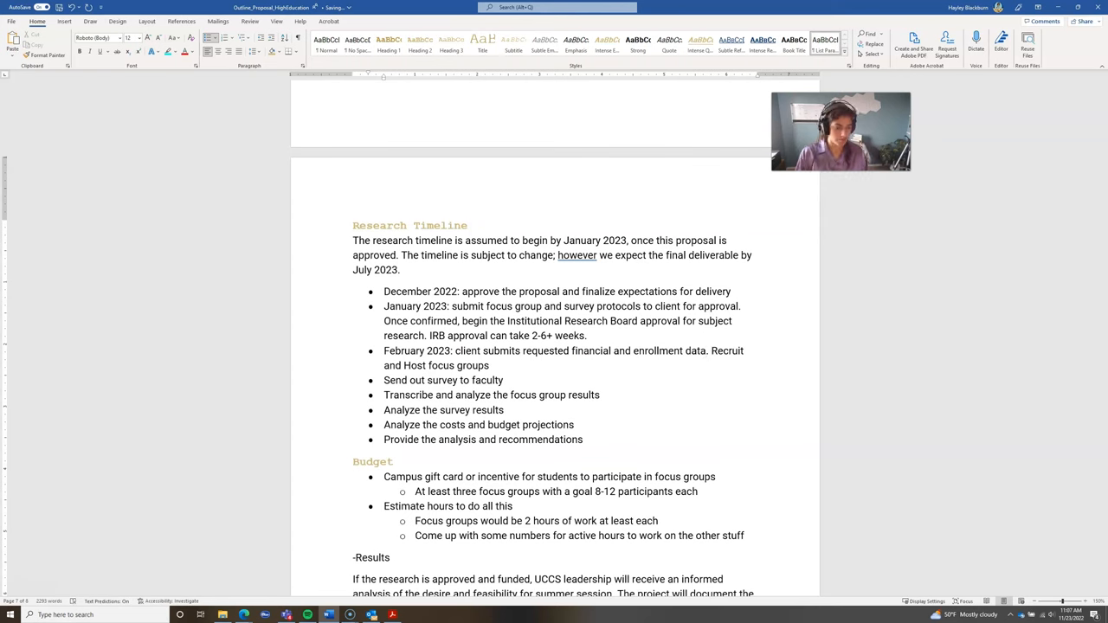
Step: Add the timeline sub-bullet on cost analysis starting after data receipt and the conclusion on retention and time to degree
type("Once received, cost analysis begins with any necessary primary research (interviews) scheduled for the next 4-6 weeks.")
type("The proposed research is worth exploring due to the known benefits of summer sessio")
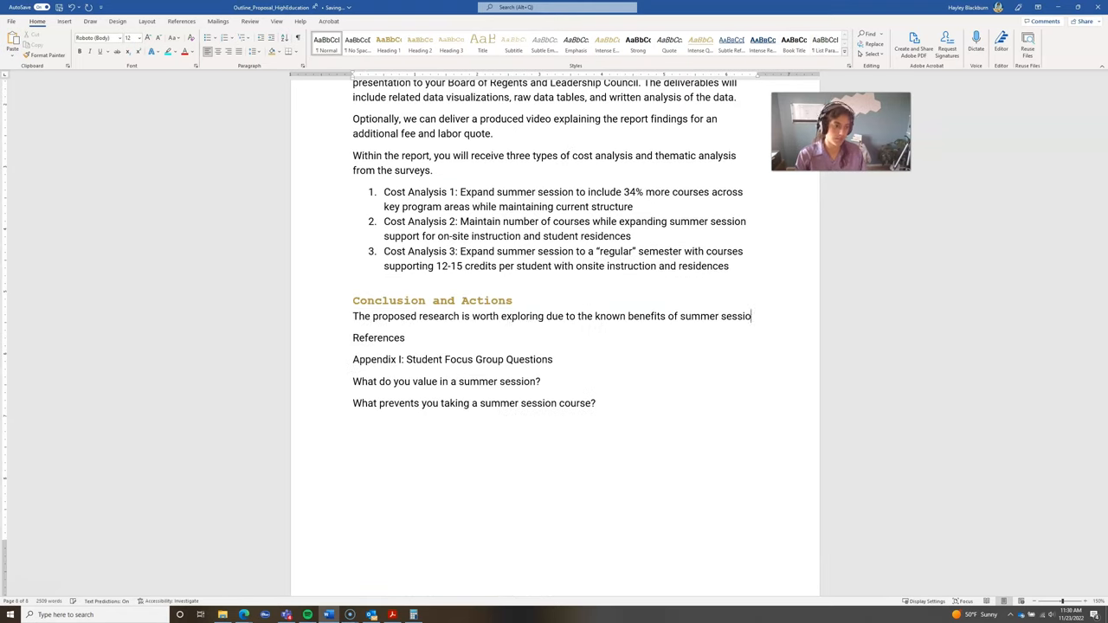
type("to increase retention and student sense of belonging while decreasing the time to degree. Our research team will analyze the costs associated with various degrees of summer session restructuring to recommend feasible actions. Our research team will also conduct and analyze qualitative data from the UCCS community to determine the motivation and attit")
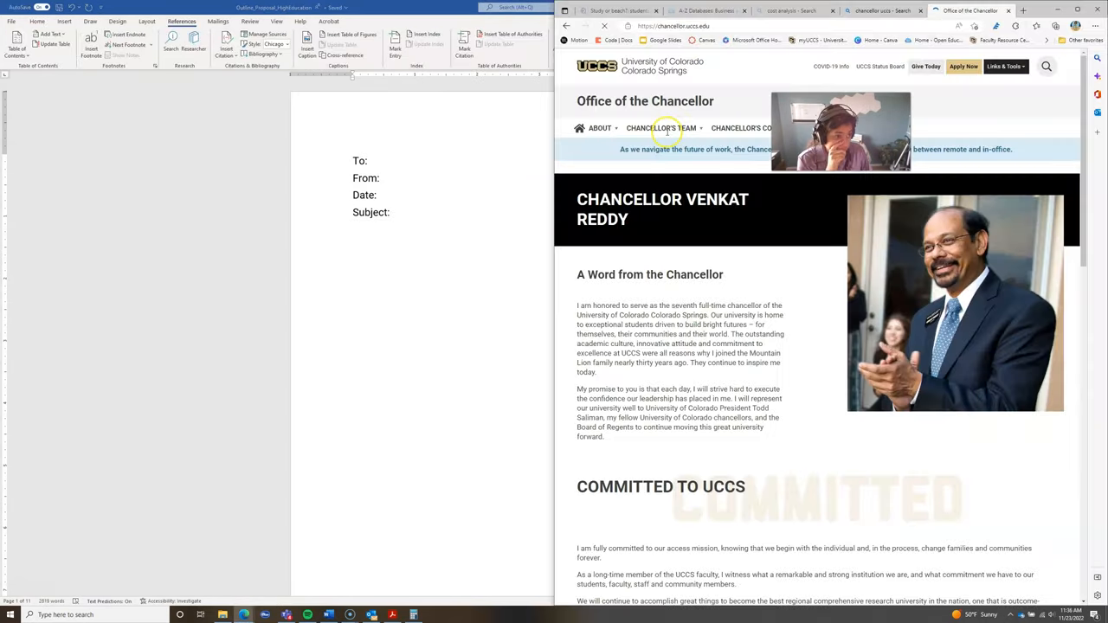
Step: Fill the memo header from the chancellor's team info and write the greeting and scope paragraph
left_click(661, 128)
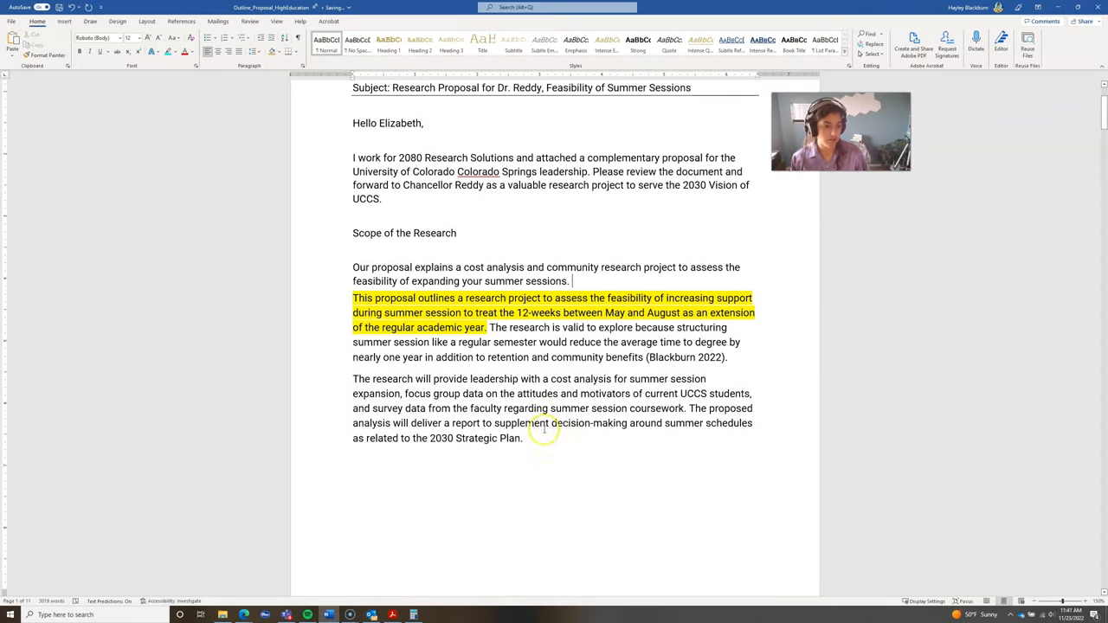
type("Summer sessions, when treated more sim")
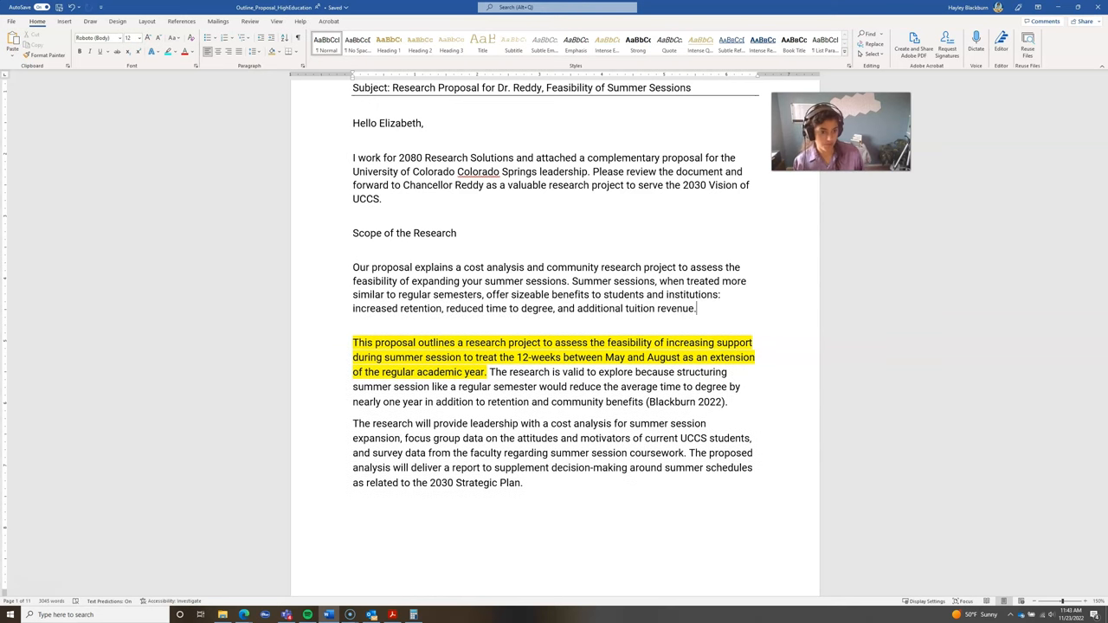
type("Our firm will conduct the analysis on your university data, conduct primary research on your community, and collect secondary information to clarify feasible options for the summer session structure.")
type("If approved by the end of December 2022, our research time can deliver a final report and presentation to the UCCS leadership by July 2023 with a project budget just shy of $20,000.")
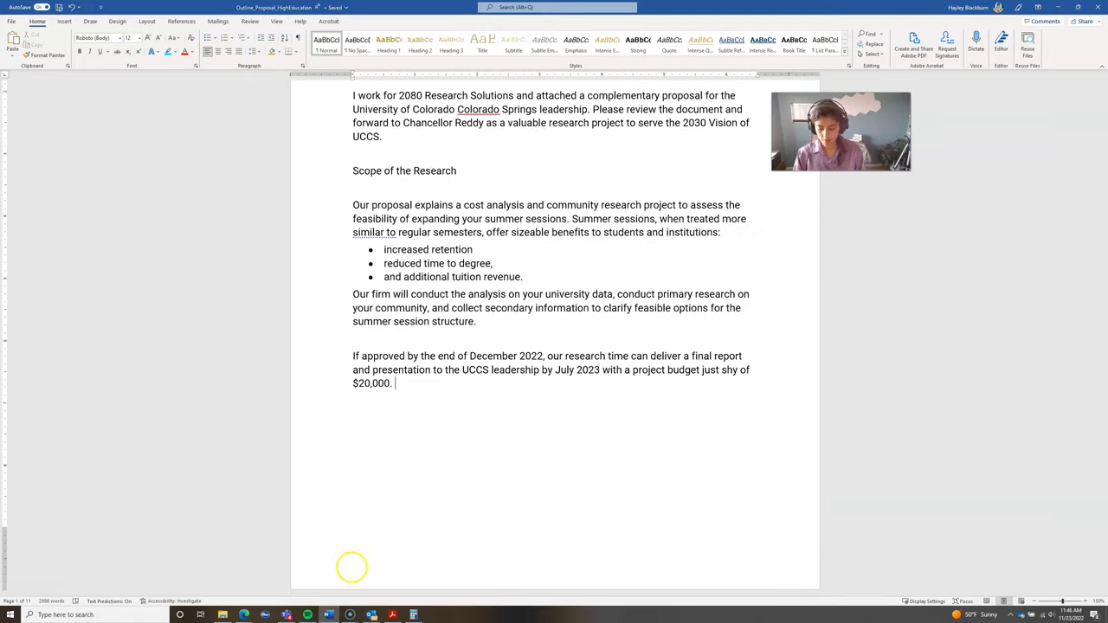
Step: Write the closing paragraphs on finalizing the design, budget billing, and the request to respond
type("We will work with your team to finalize the research design and adjust the budget as appropriate to your needs. Please respond directly to this email or h")
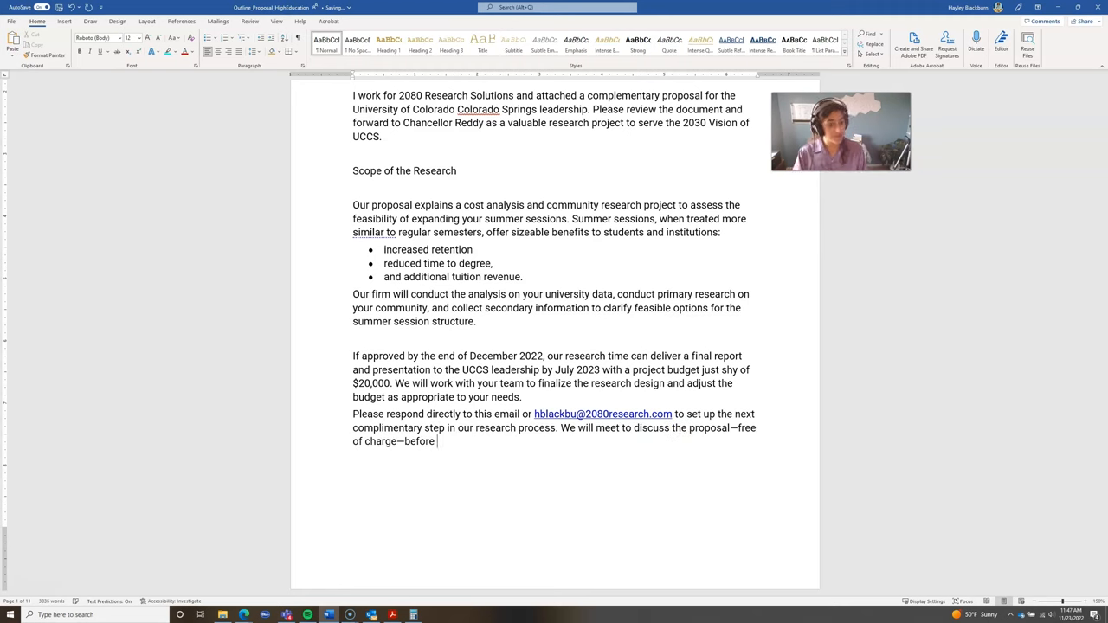
type("billing for the project. I look forward to serving your community with timely and relevant re")
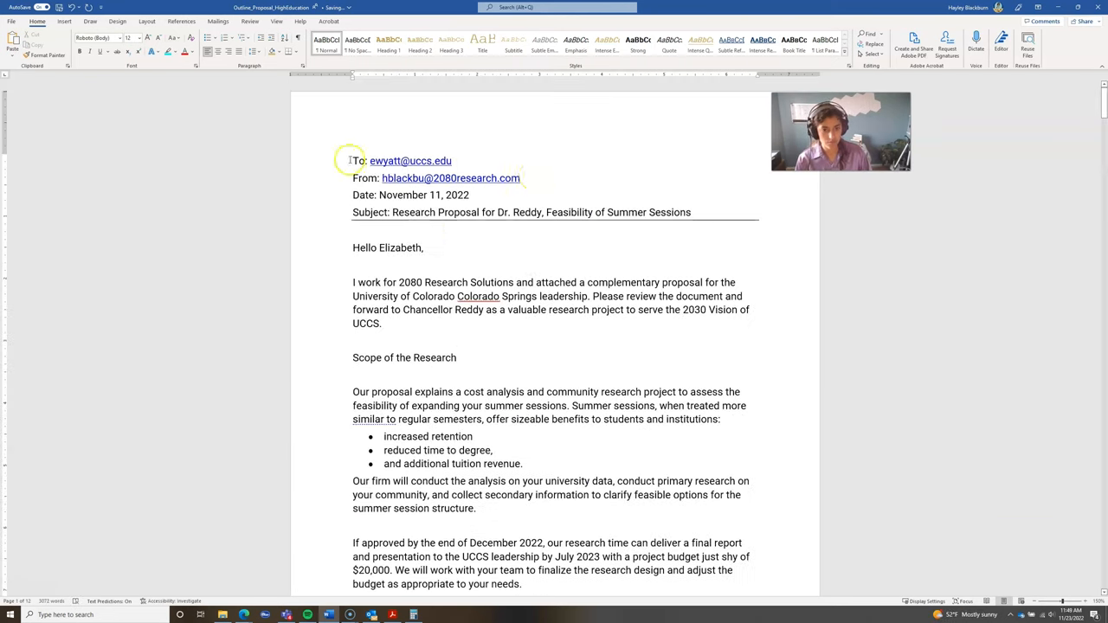
scroll("down", 3)
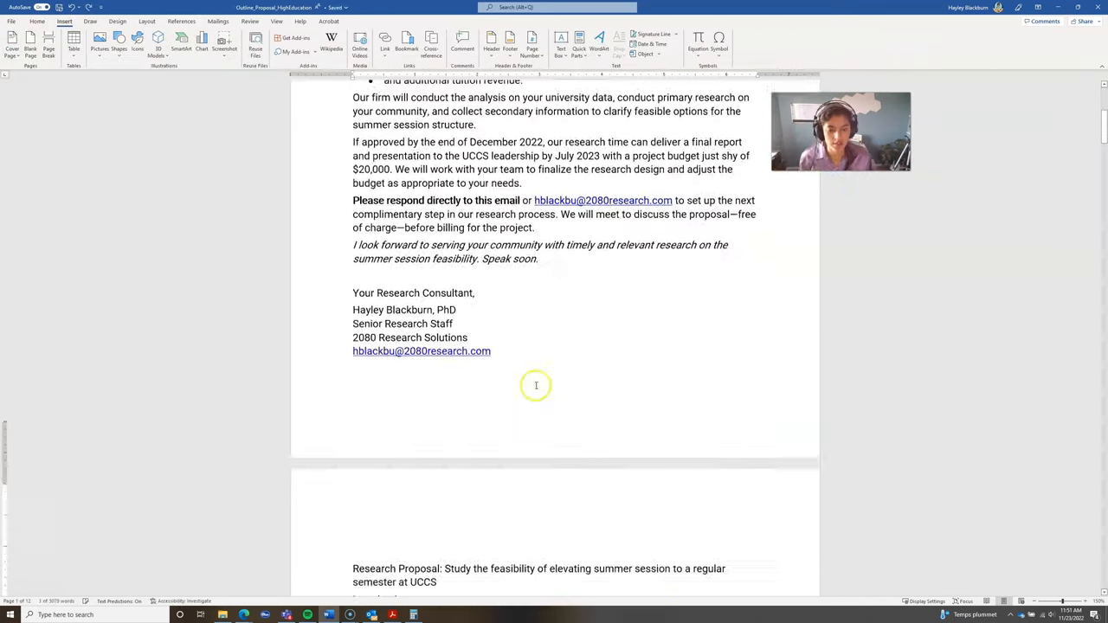
Step: Insert a cover page and fill in the title 'Proposal: Study the Feasability of Expanded Summer Sessions' with university and company details
scroll("down", 3)
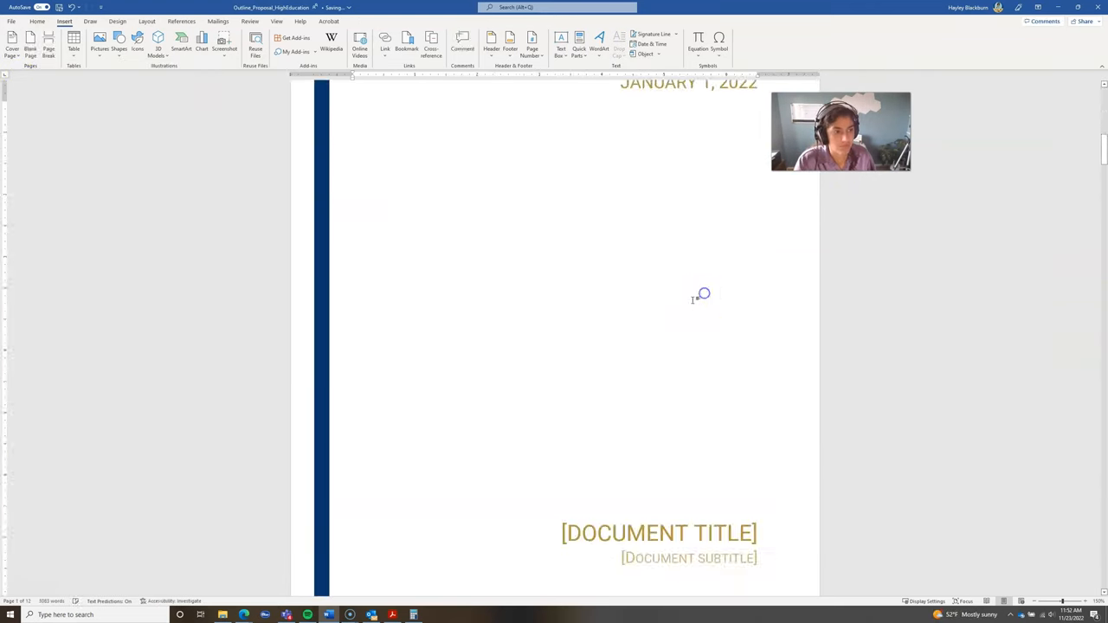
left_click(12, 41)
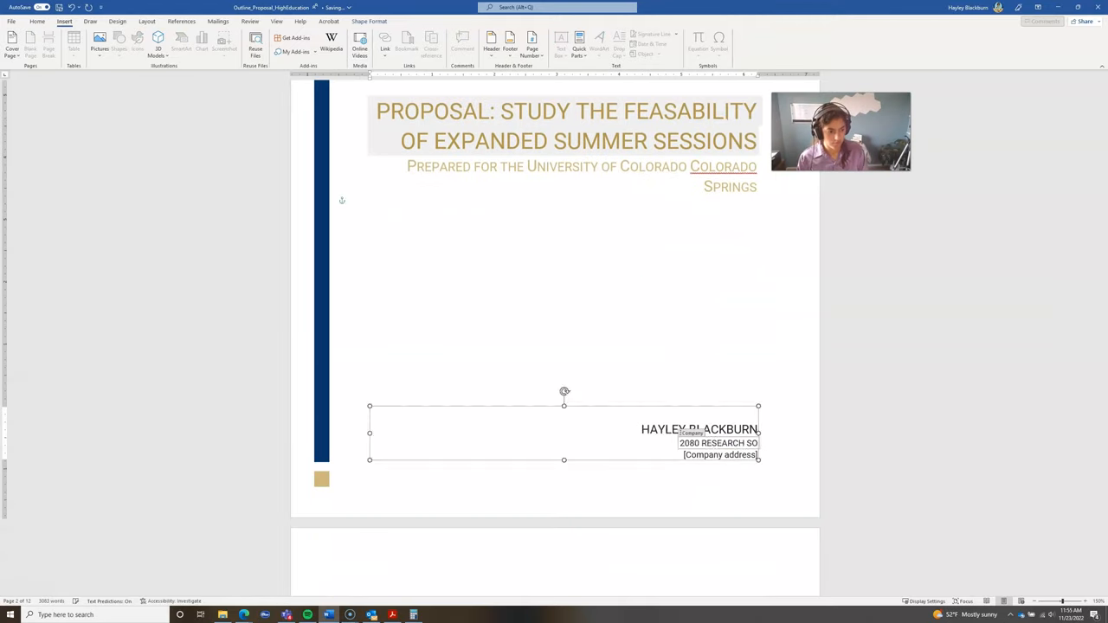
scroll("down", 3)
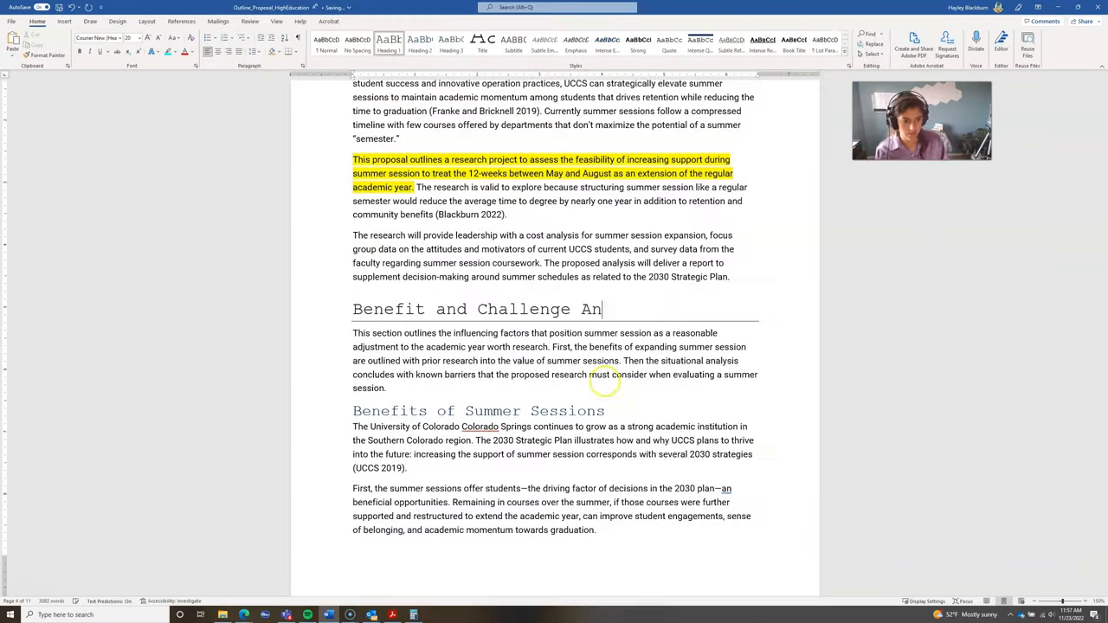
Step: Write the intro sentence on four beneficial reasons and start each benefit paragraph with a drop-cap numeral 1–4
scroll("down", 3)
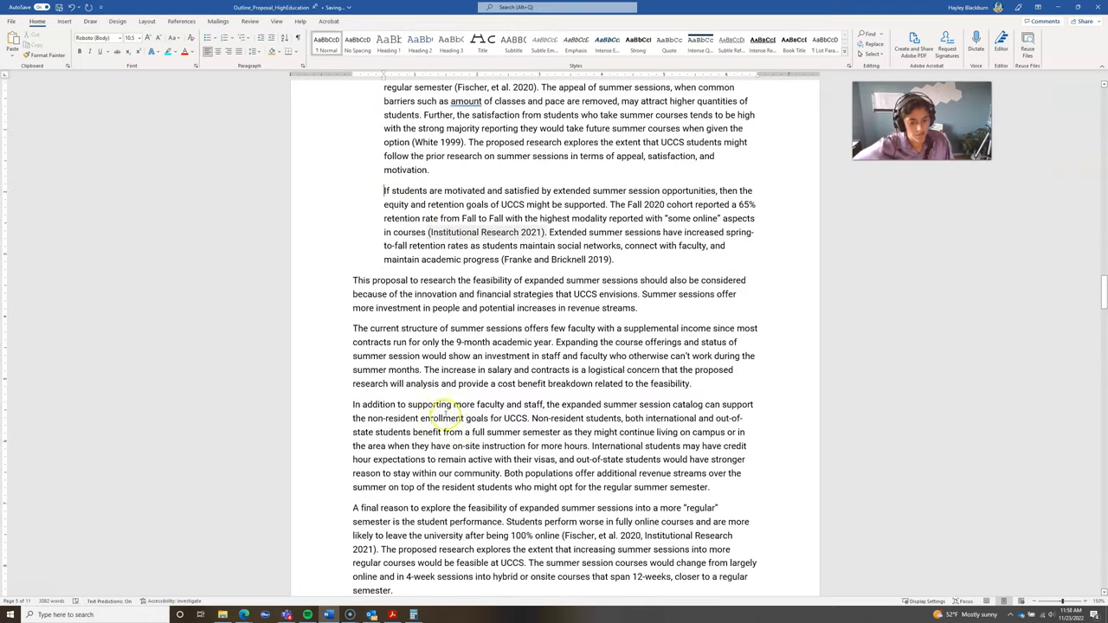
scroll("up", 3)
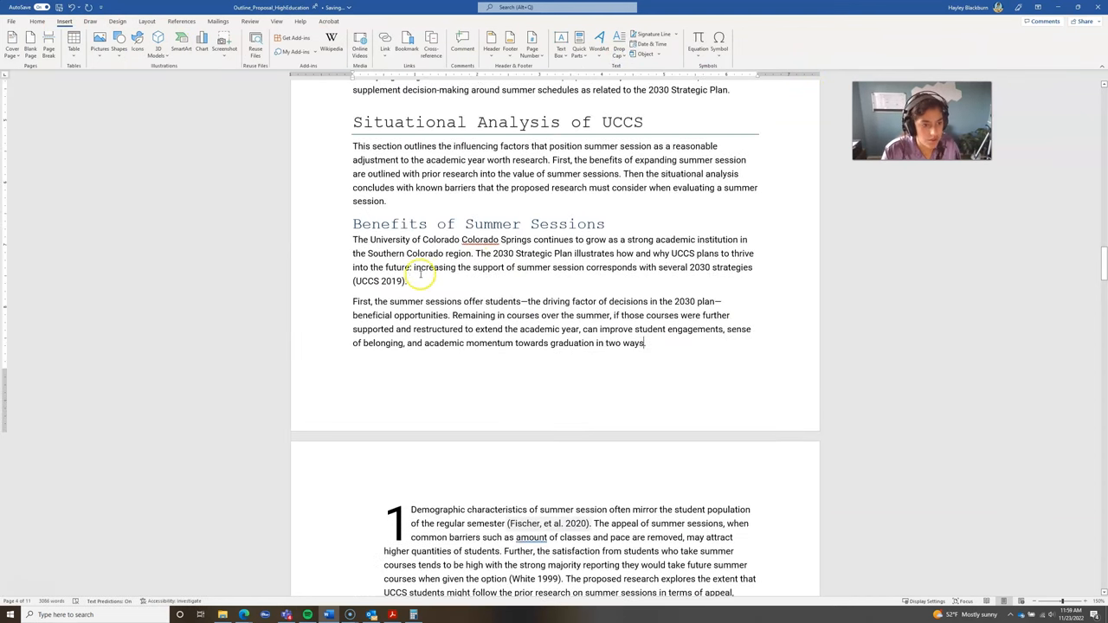
type("The situational analysis uncovered four beneficial reasons to study the expansion of")
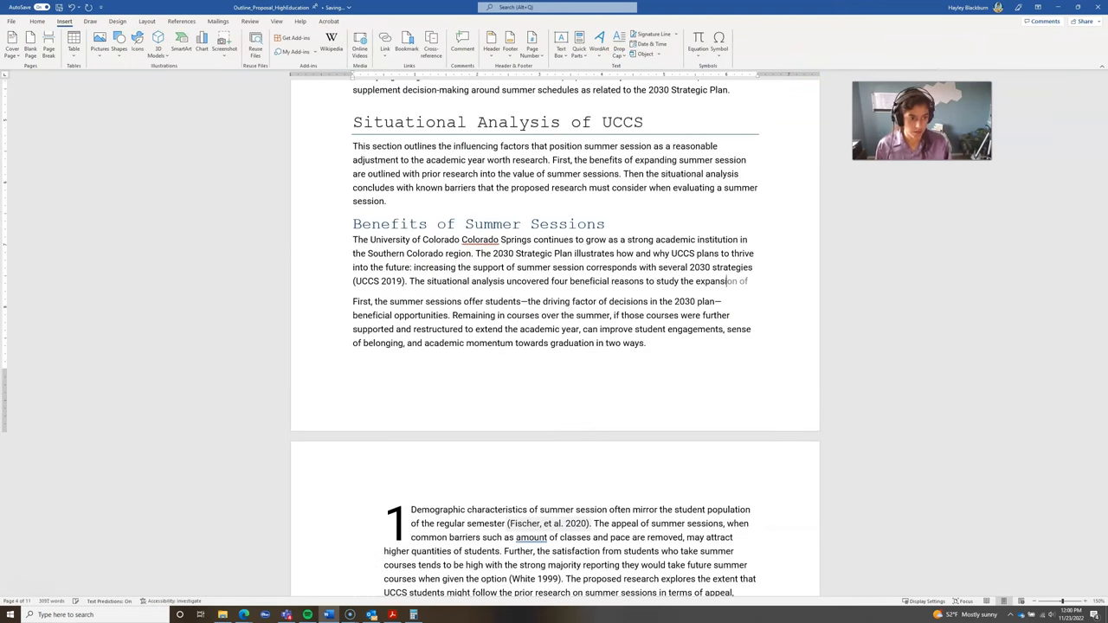
left_click(36, 21)
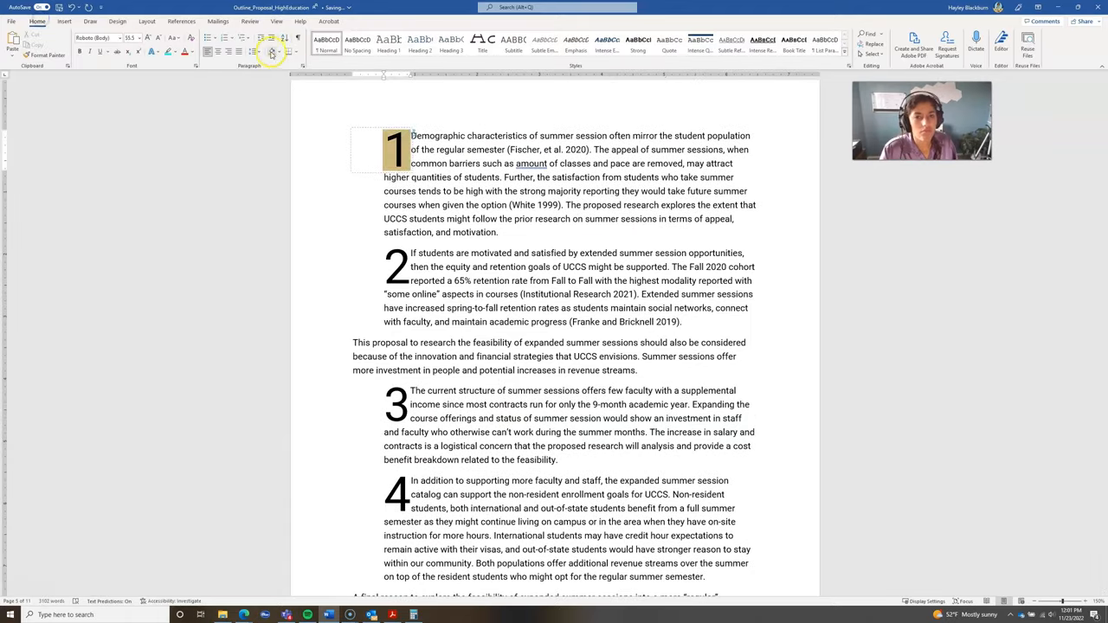
scroll("down", 3)
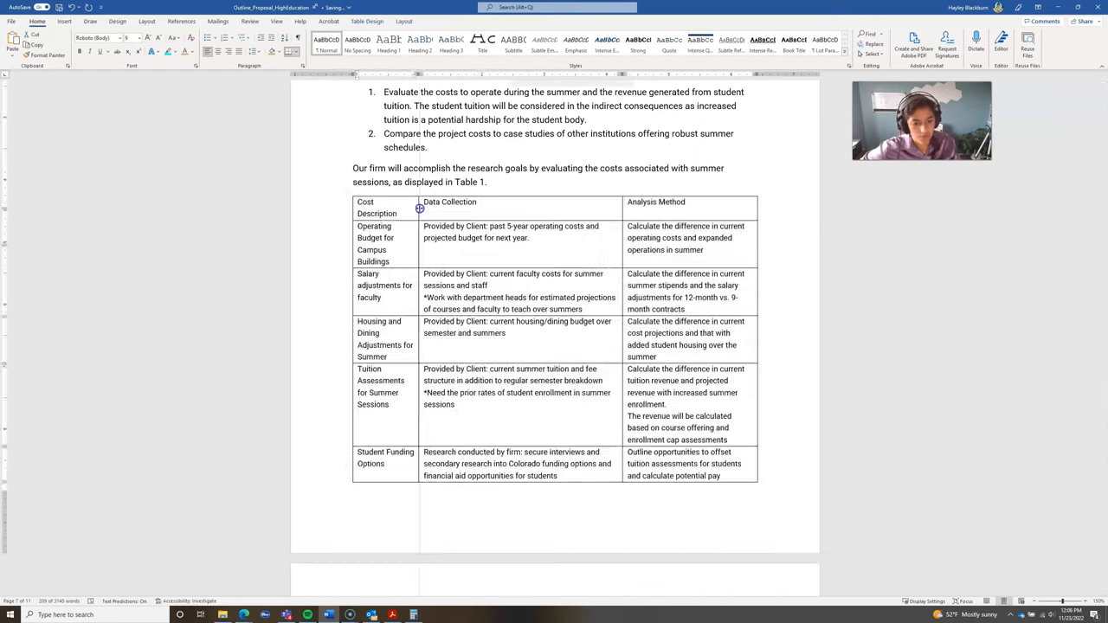
Step: Style and caption the cost table and bold the Participant bullet label
left_click(181, 20)
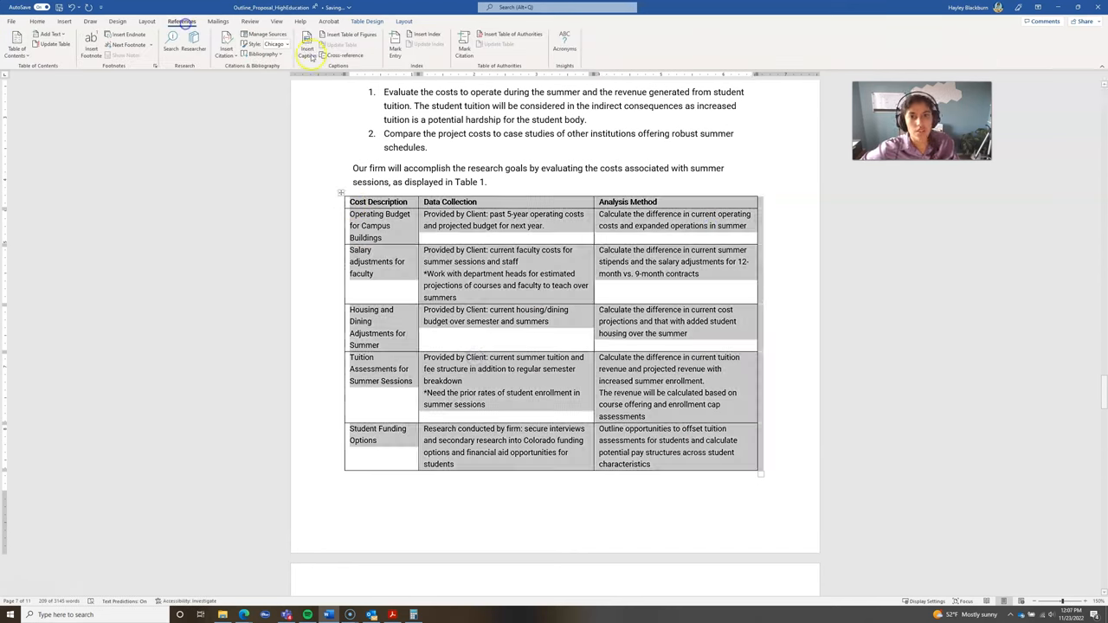
left_click(307, 45)
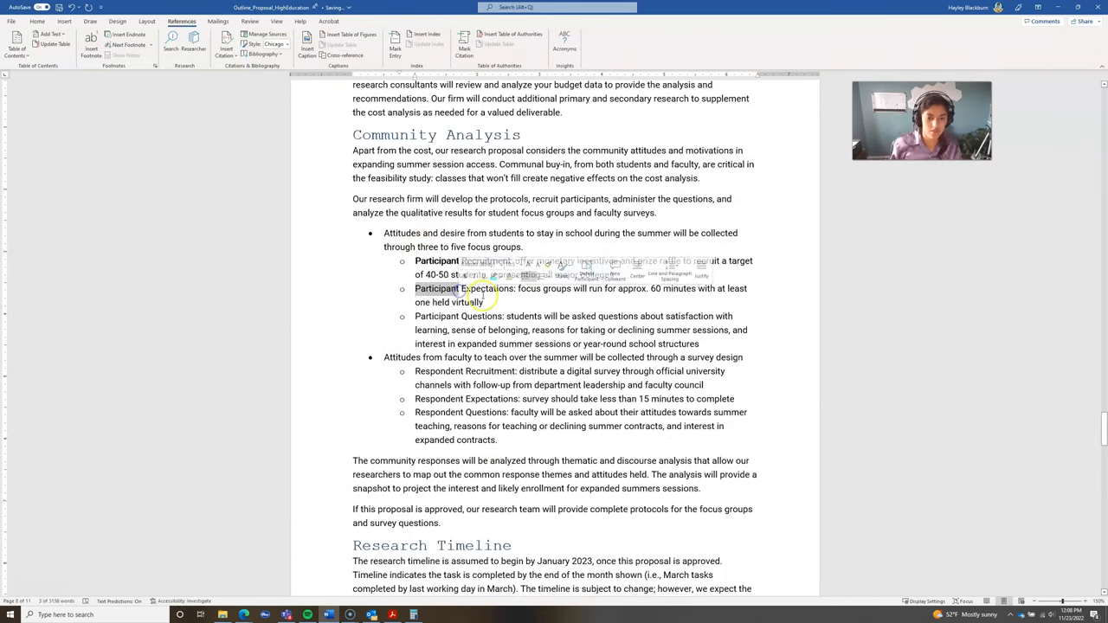
left_click(36, 21)
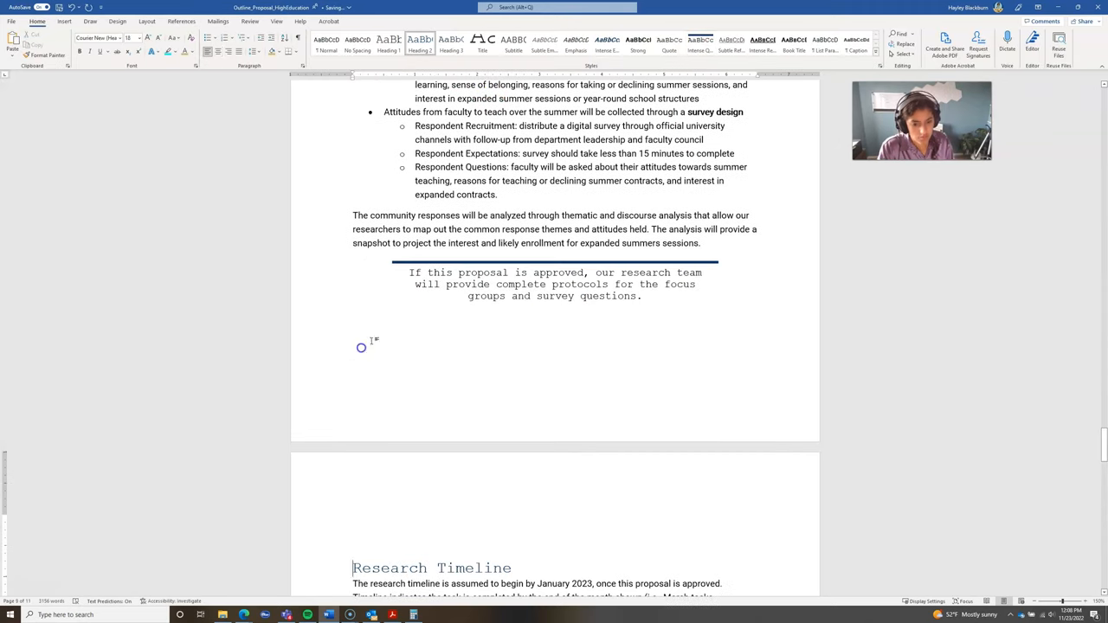
scroll("down", 3)
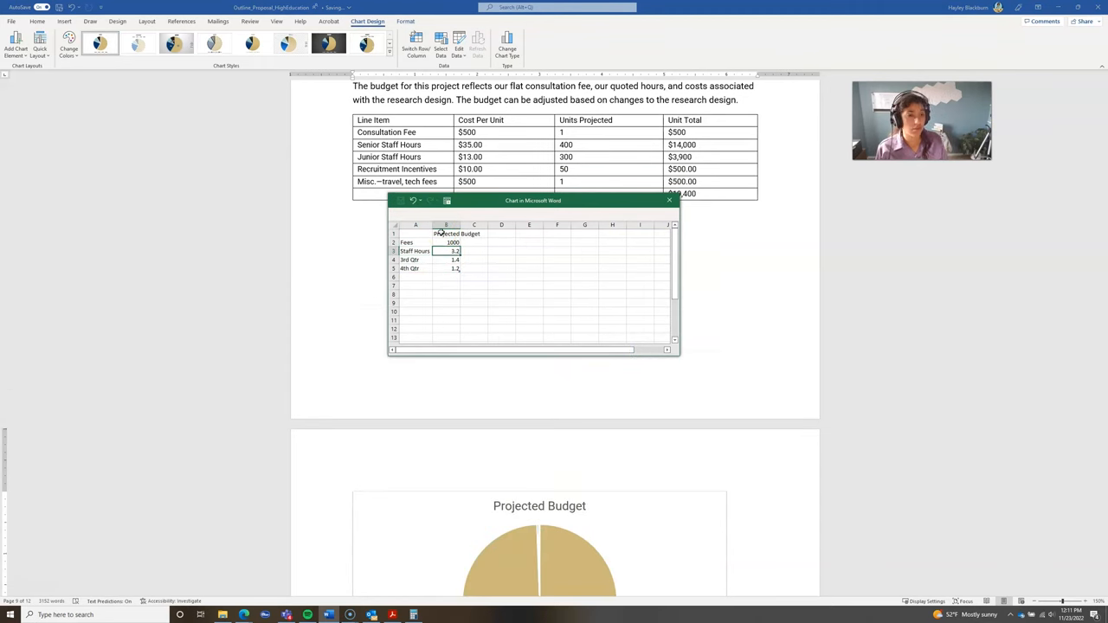
Step: Edit the Projected Budget pie chart data and layout, then add the callout 'over 700 hours of staff labor in research design'
left_click(668, 199)
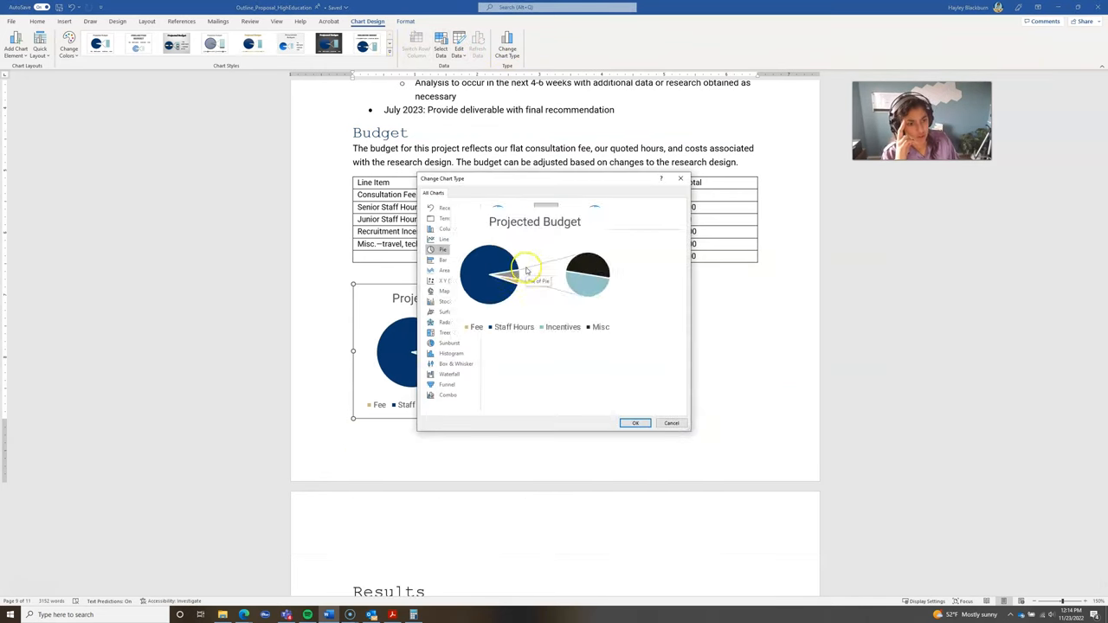
left_click(634, 422)
type("Our proposal saves you")
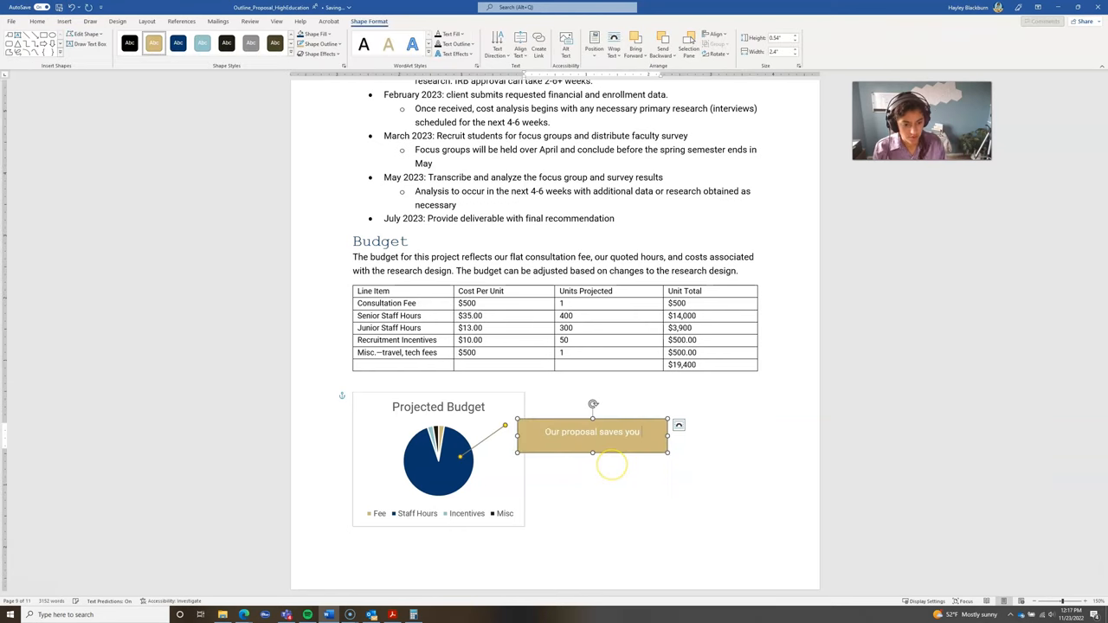
type("over 700 hours of staff labor in research design.")
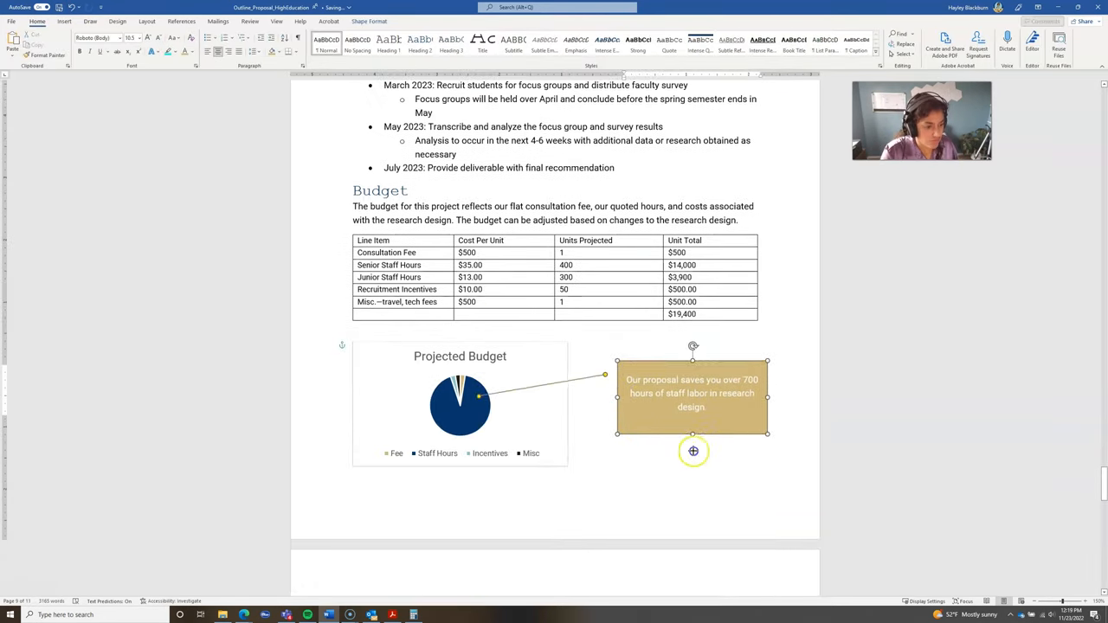
double_click(460, 356)
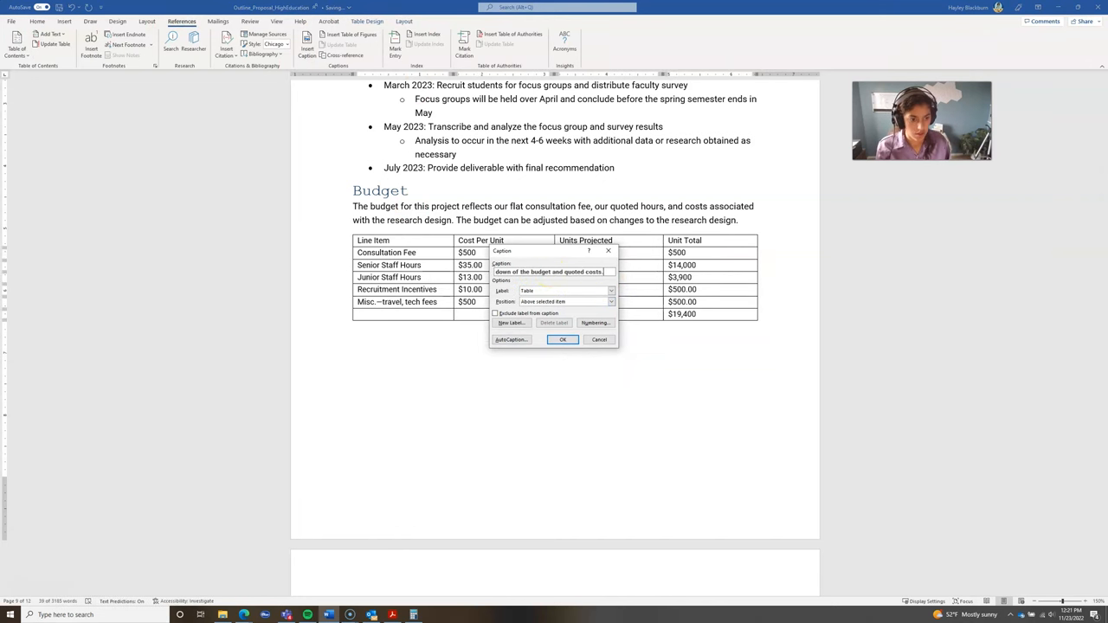
Step: Confirm the caption 'Table 2: Break down of the budget and quoted costs' on the budget table
left_click(562, 338)
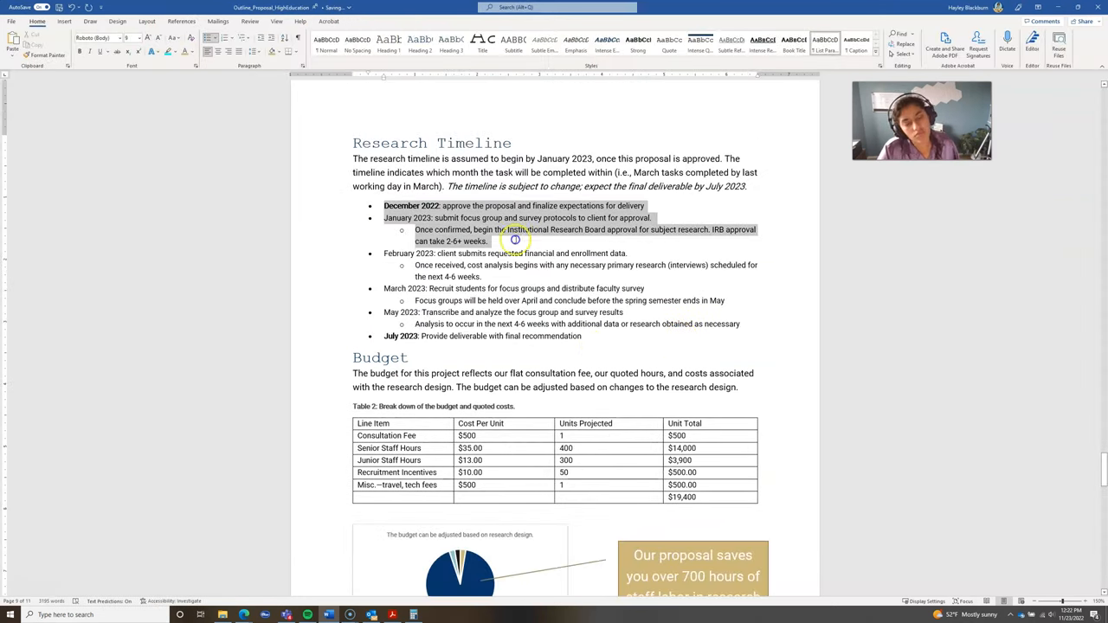
scroll("down", 3)
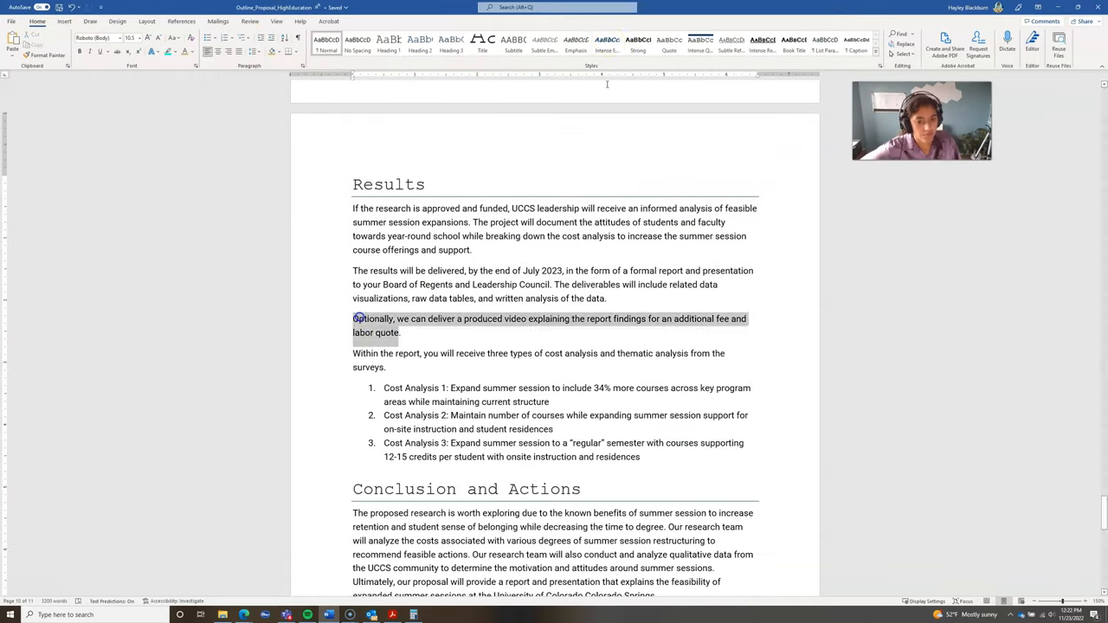